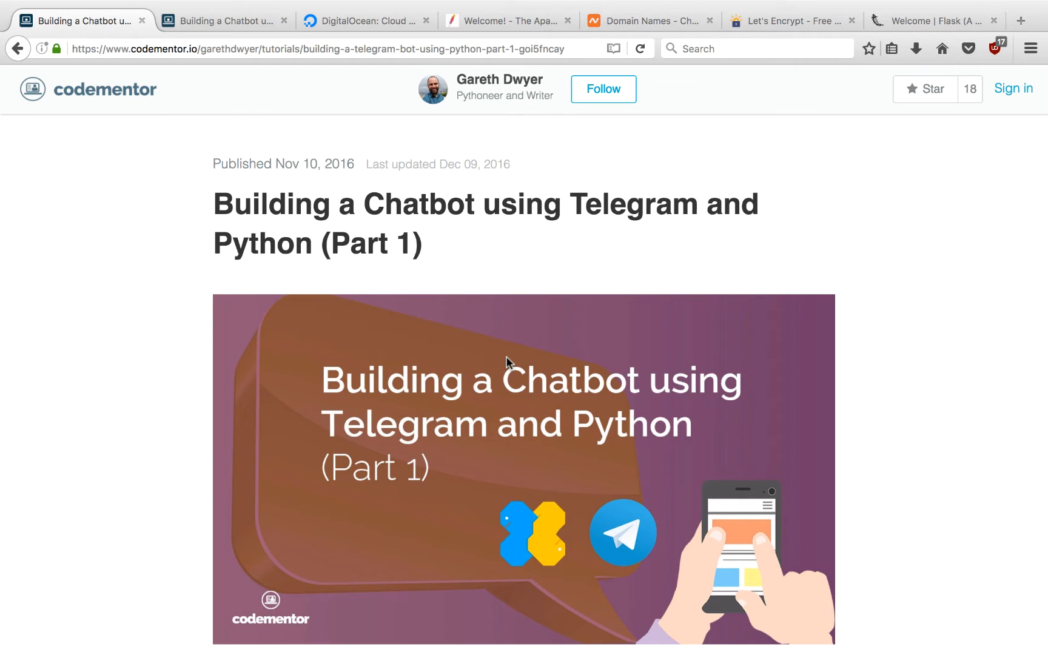
# Switch to the terminal showing todobot.py beside the Telegram To Do Bot chat
pyautogui.click(224, 21)
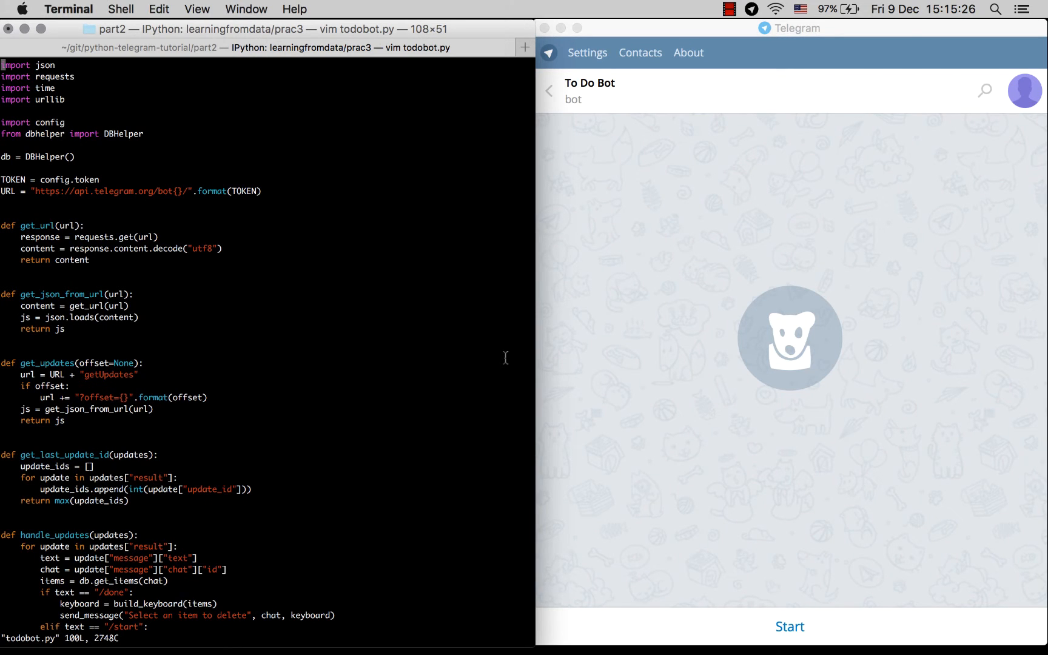
# Start To Do Bot, add 'buy eggs' and 'buy milk', send /done, and pick 'buy eggs'
pyautogui.click(790, 626)
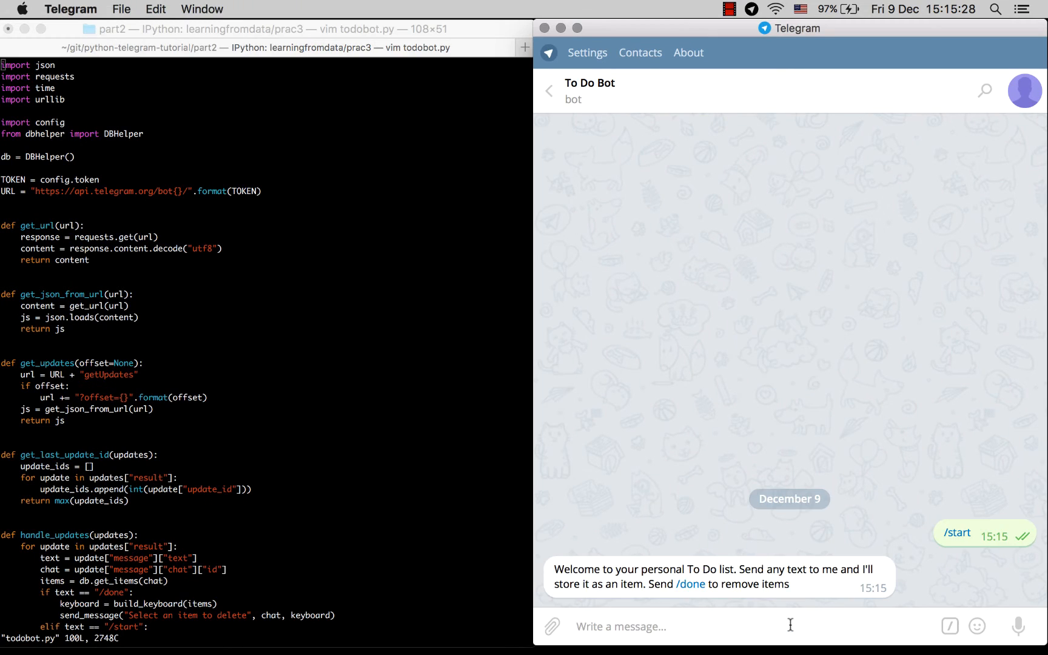
pyautogui.write('buy eggs')
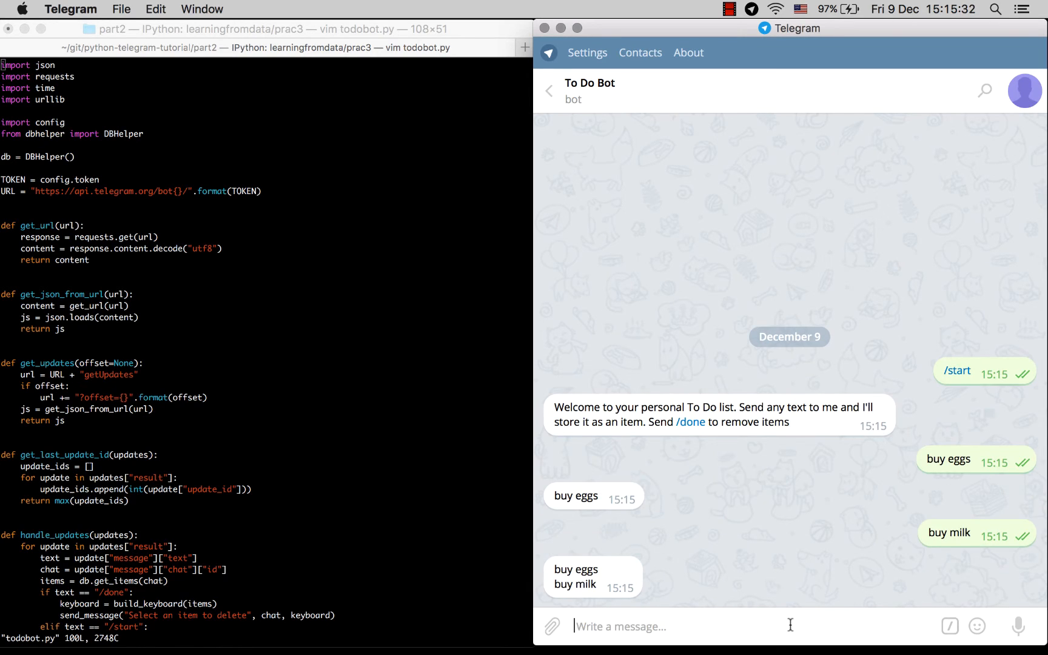
pyautogui.write('/d')
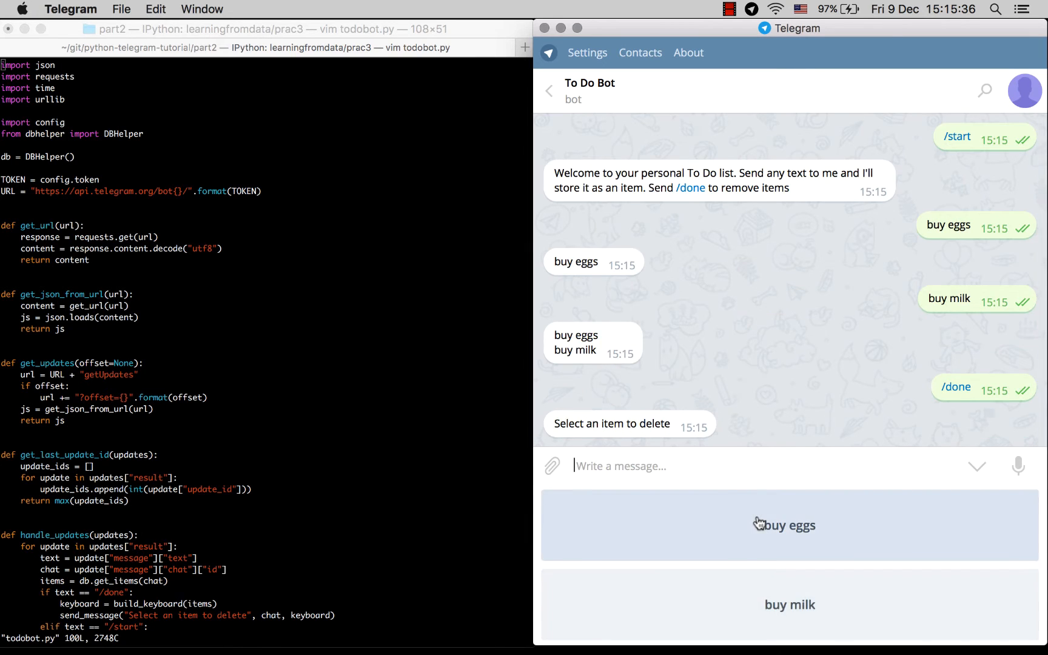
pyautogui.click(790, 525)
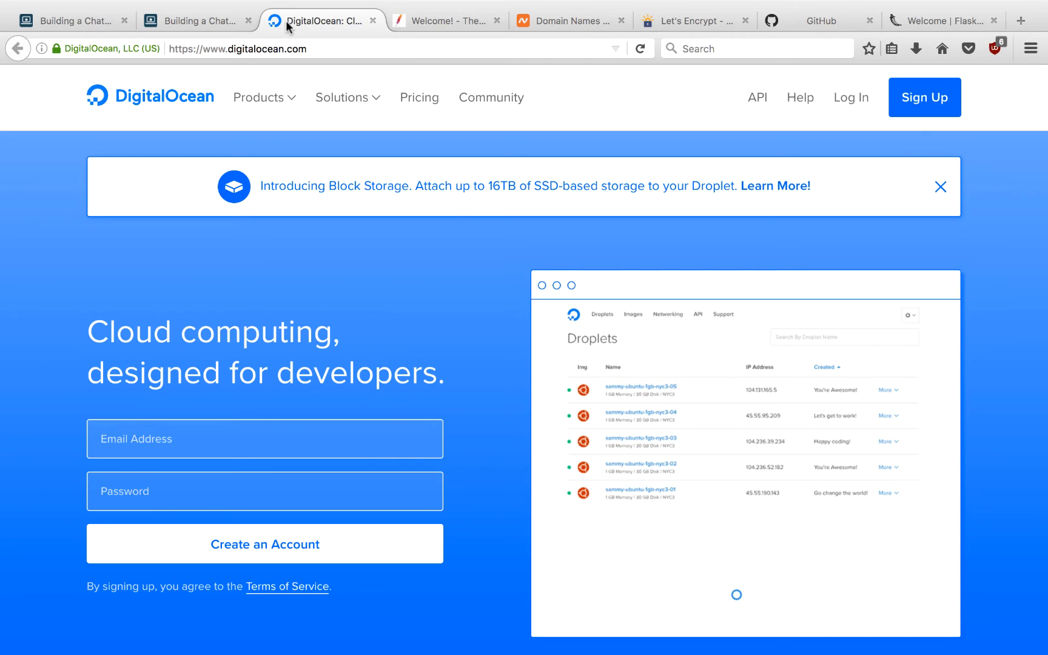
# Show the Namecheap, Let's Encrypt, GitHub and Flask tabs in turn
pyautogui.click(447, 21)
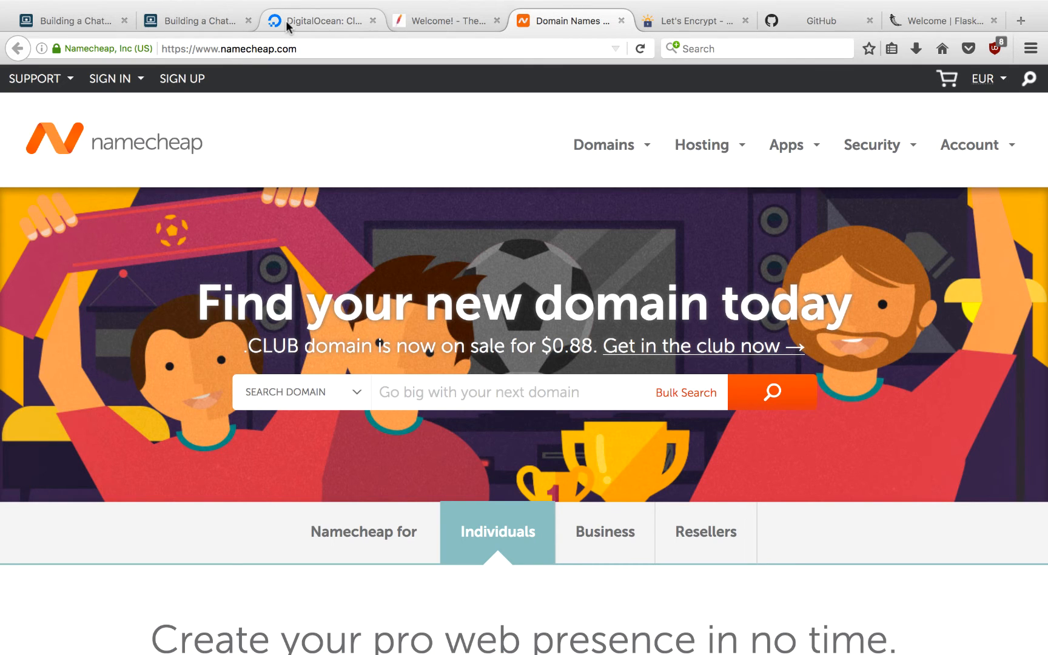
pyautogui.click(693, 20)
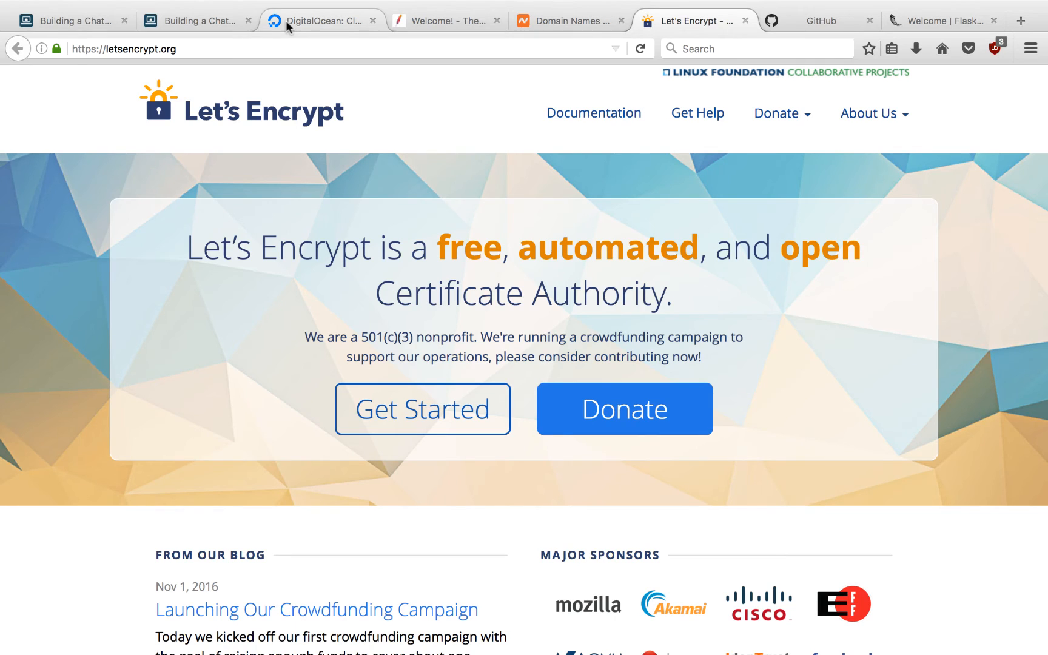
pyautogui.click(823, 20)
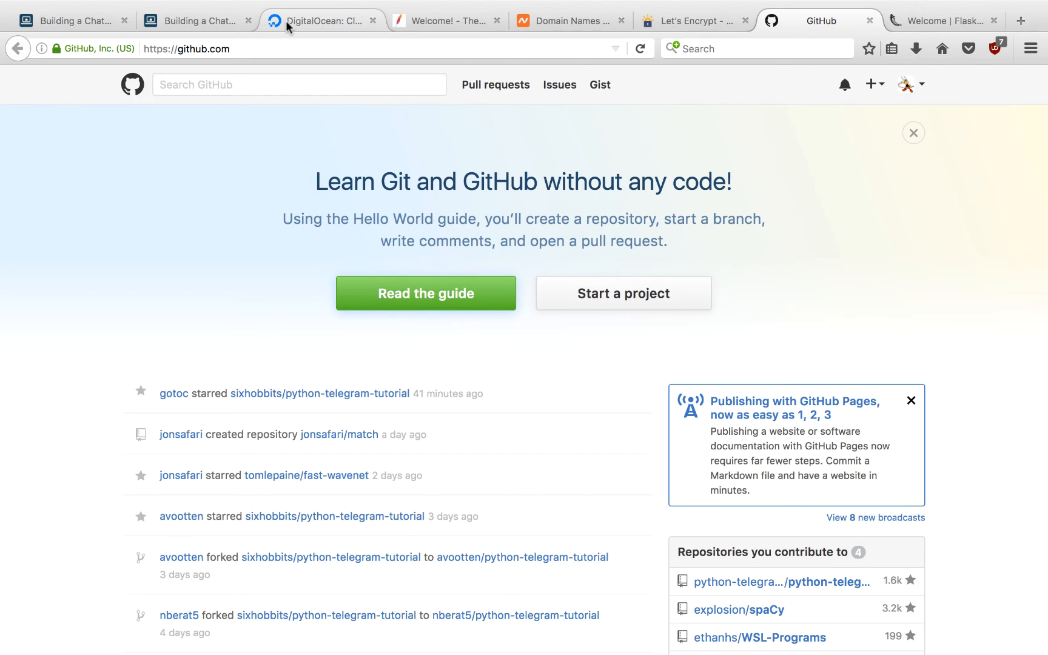
pyautogui.click(943, 21)
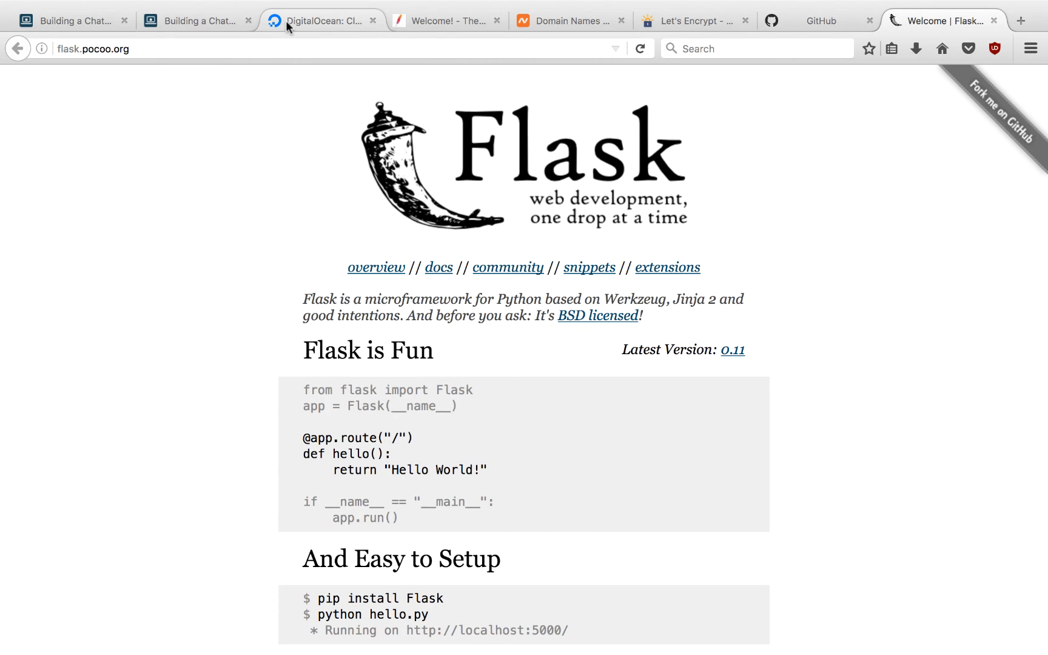